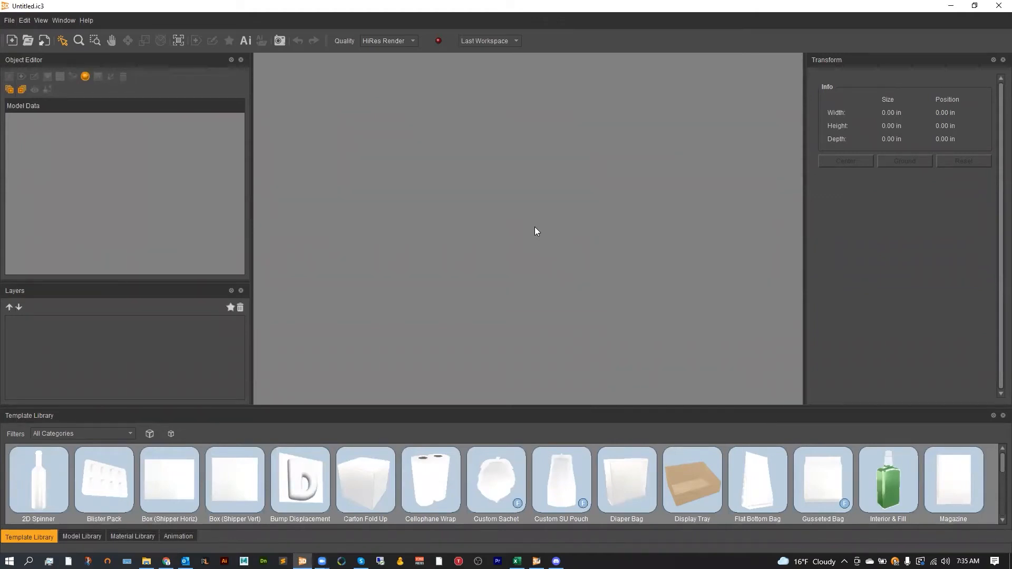
{"action": "mouse_move", "coordinate": [270, 201]}
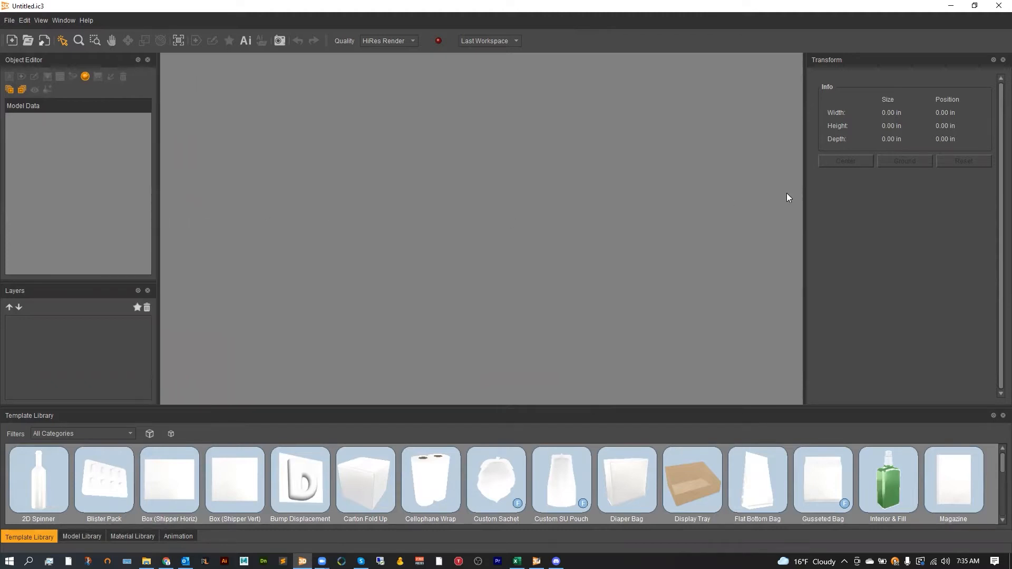
{"action": "mouse_move", "coordinate": [872, 125]}
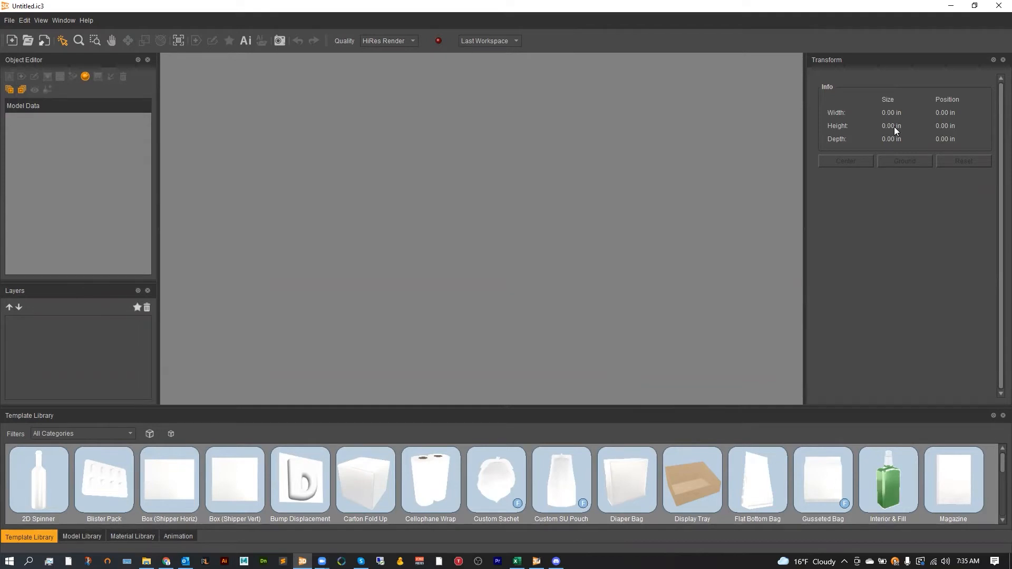
{"action": "mouse_move", "coordinate": [748, 168]}
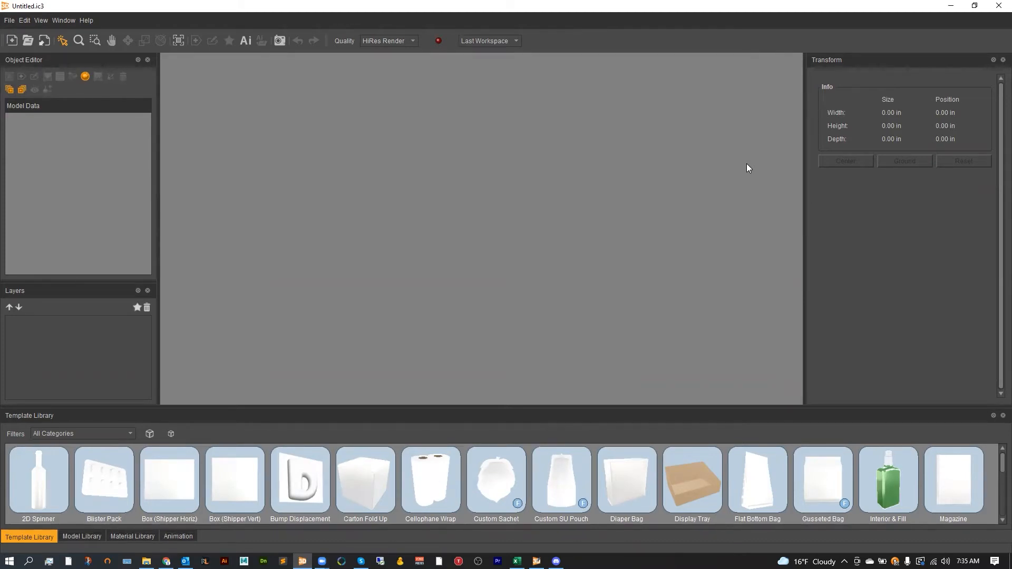
{"action": "mouse_move", "coordinate": [414, 103]}
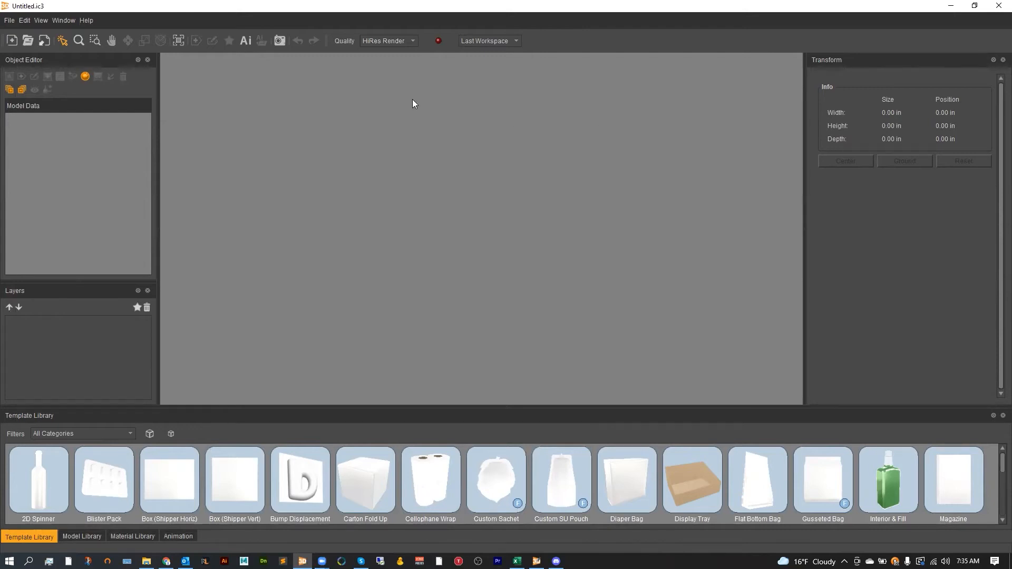
{"action": "mouse_move", "coordinate": [397, 106]}
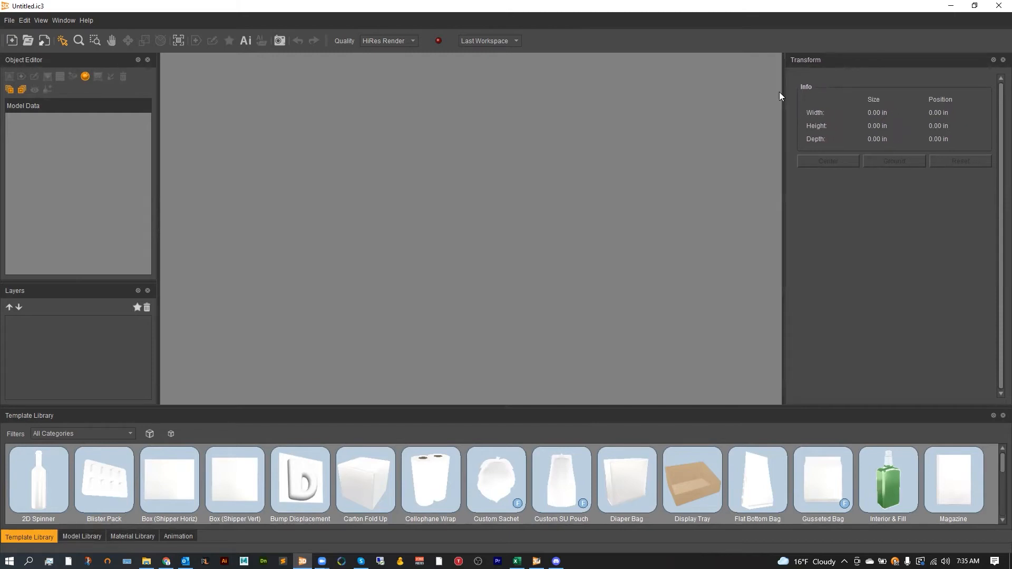
{"action": "mouse_move", "coordinate": [794, 83]}
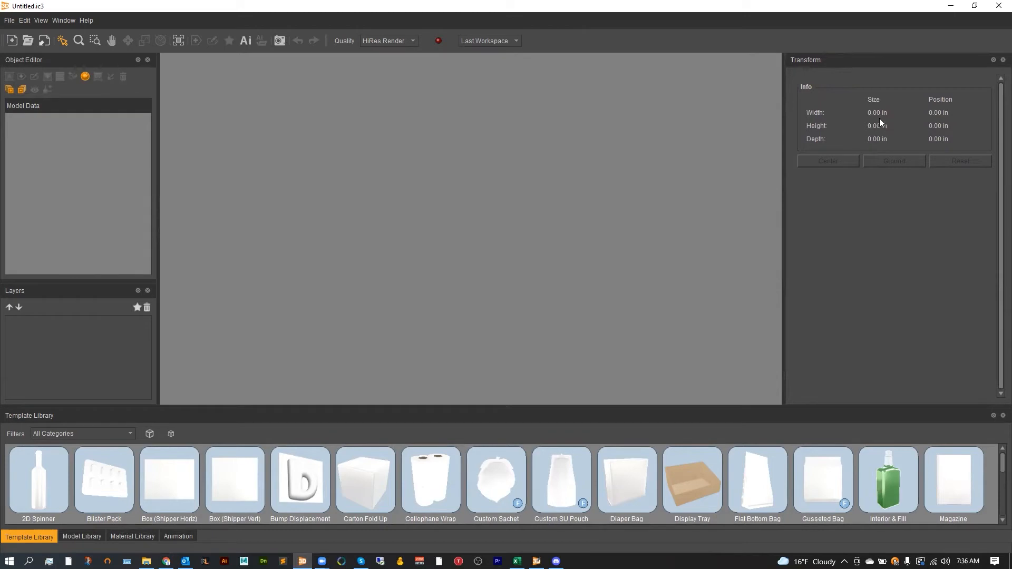
{"action": "mouse_move", "coordinate": [886, 127]}
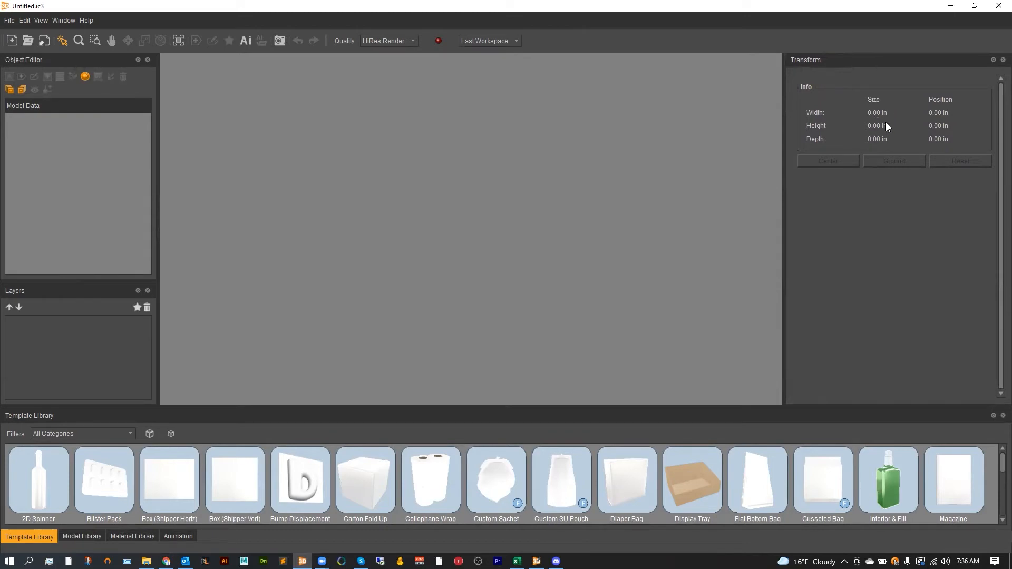
{"action": "mouse_move", "coordinate": [655, 118]}
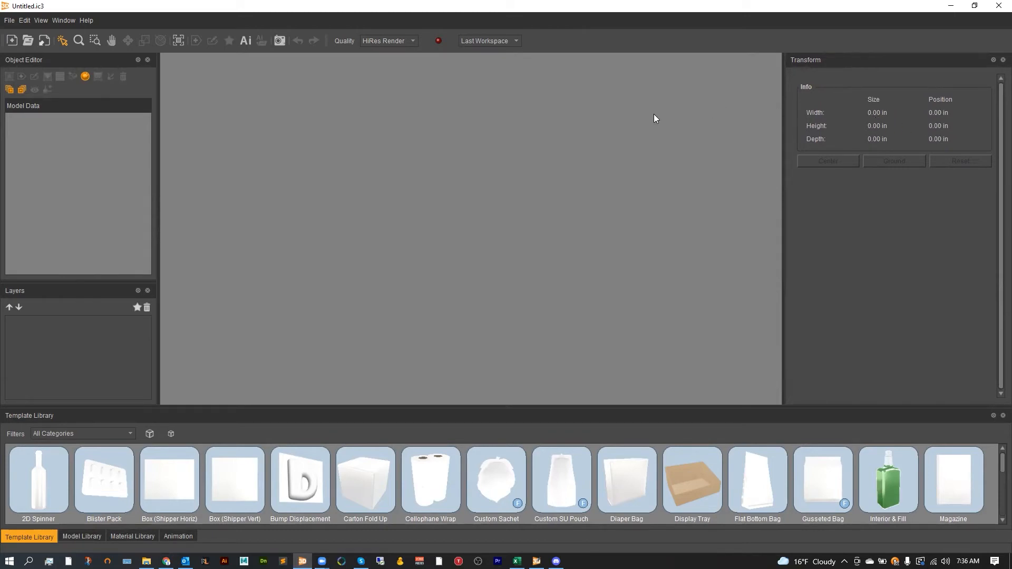
Set System Units to Metric in the General preferences and save.
{"action": "left_click", "coordinate": [24, 20]}
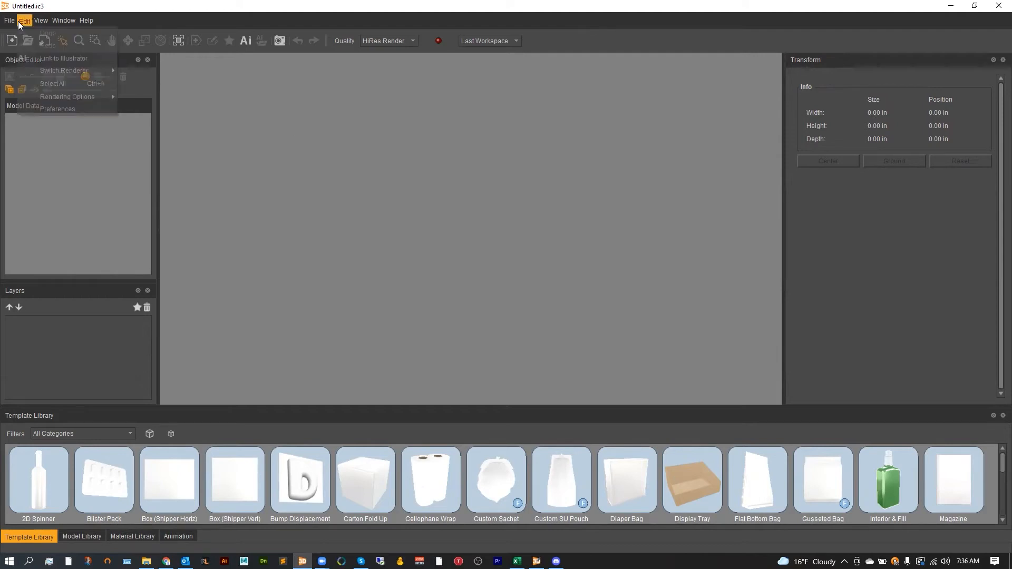
{"action": "left_click", "coordinate": [57, 109]}
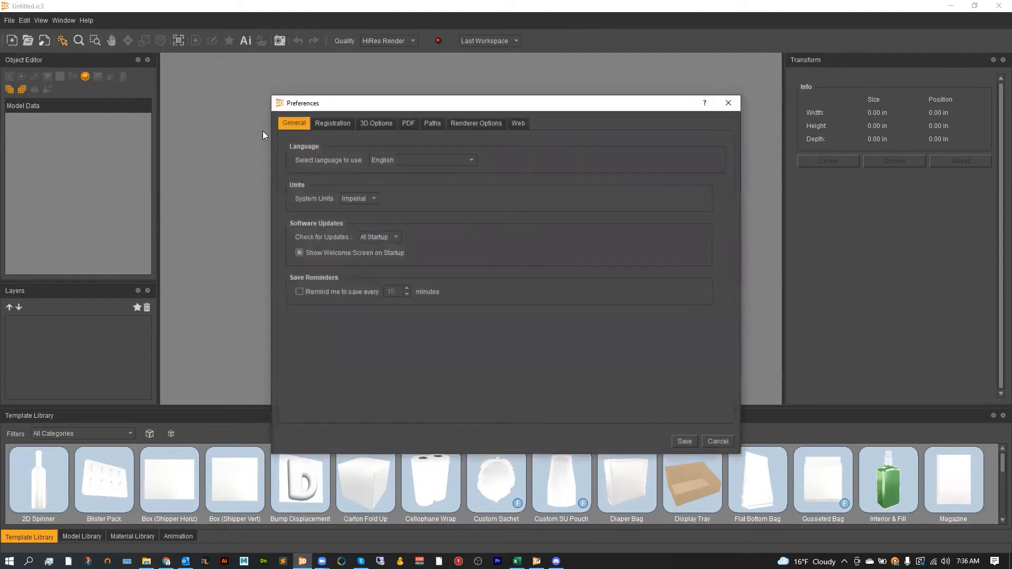
{"action": "mouse_move", "coordinate": [294, 123]}
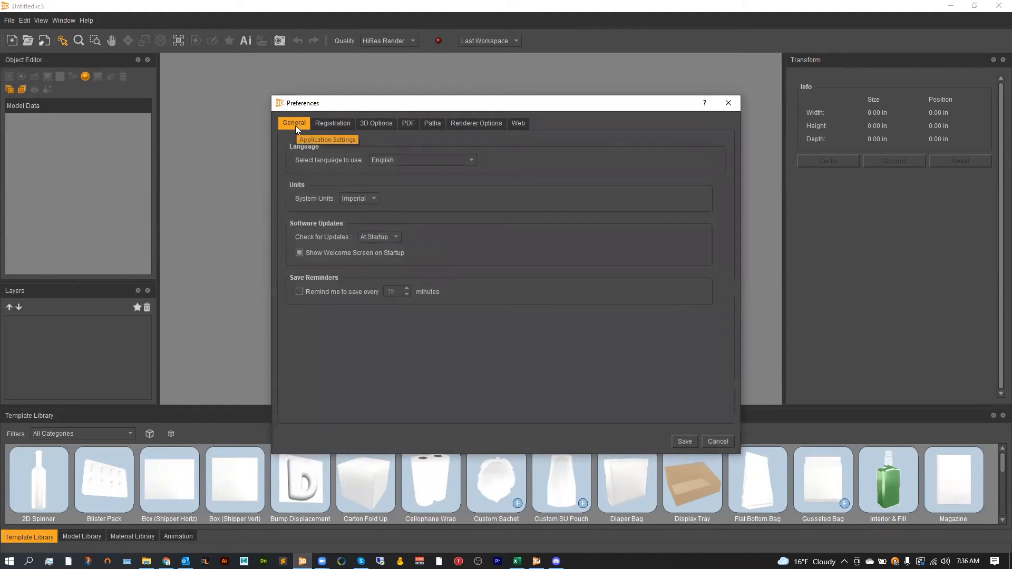
{"action": "mouse_move", "coordinate": [371, 224]}
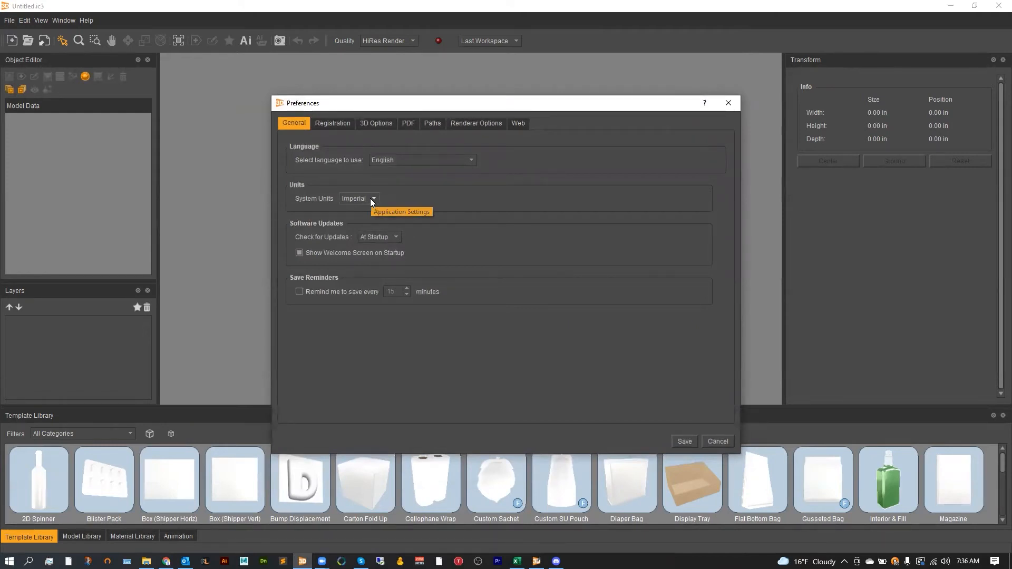
{"action": "left_click", "coordinate": [373, 198]}
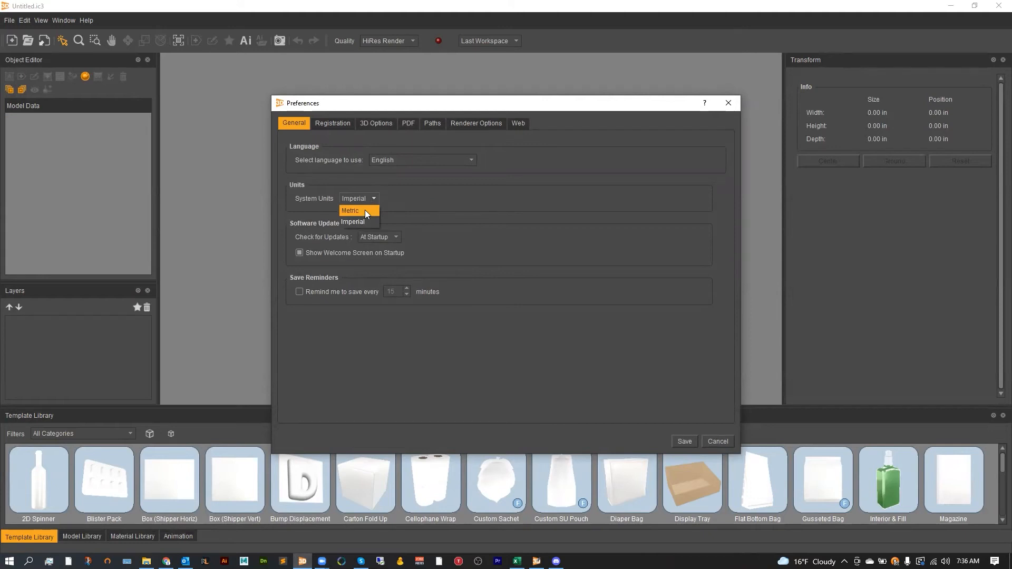
{"action": "left_click", "coordinate": [350, 210]}
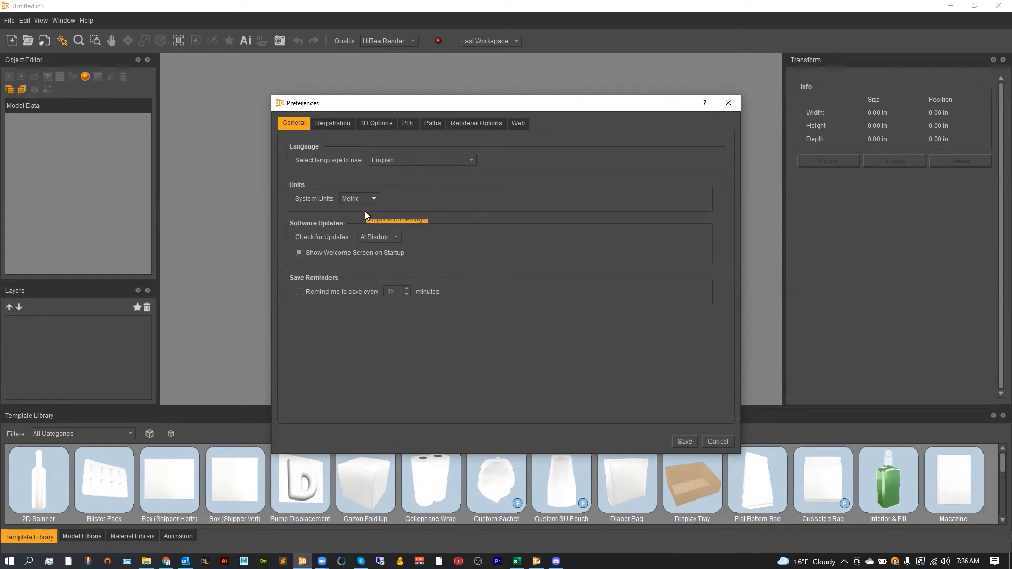
{"action": "mouse_move", "coordinate": [613, 362]}
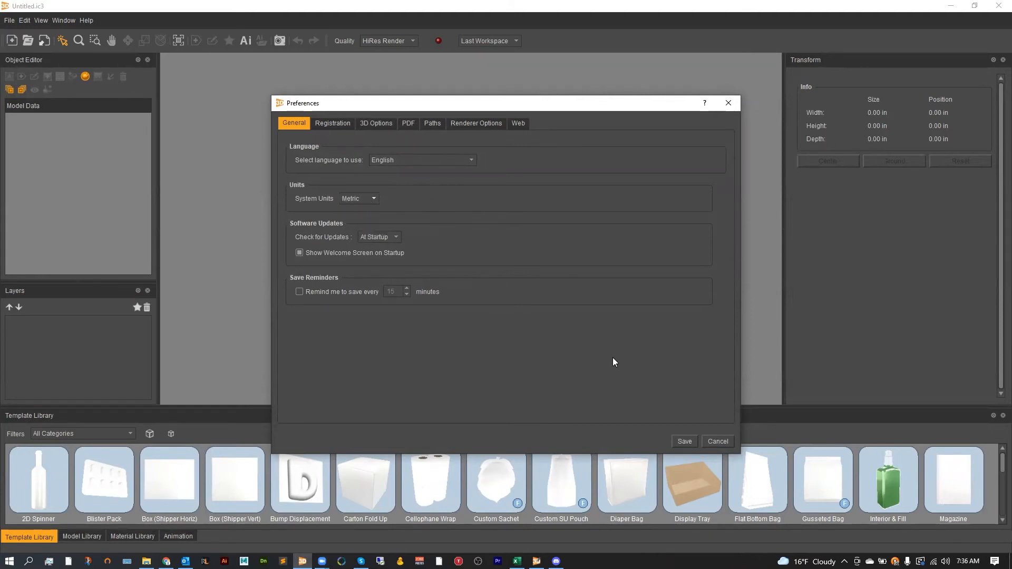
{"action": "left_click", "coordinate": [683, 442]}
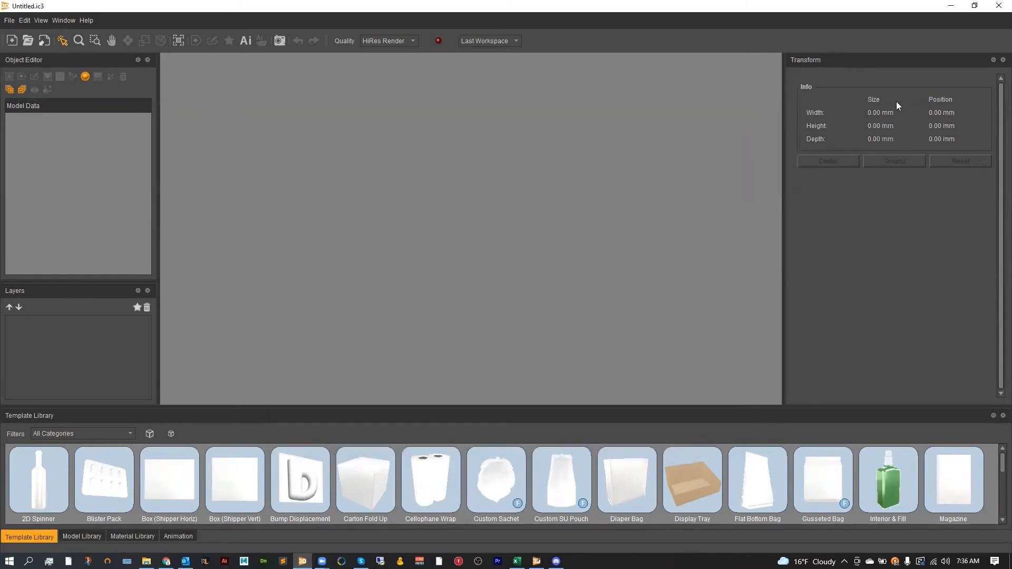
{"action": "mouse_move", "coordinate": [875, 121]}
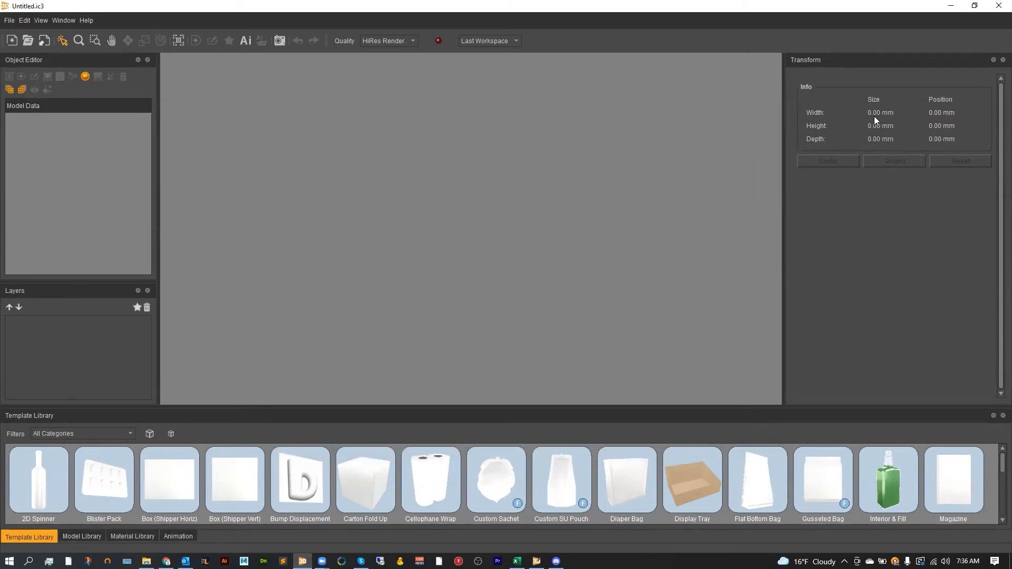
{"action": "mouse_move", "coordinate": [656, 201]}
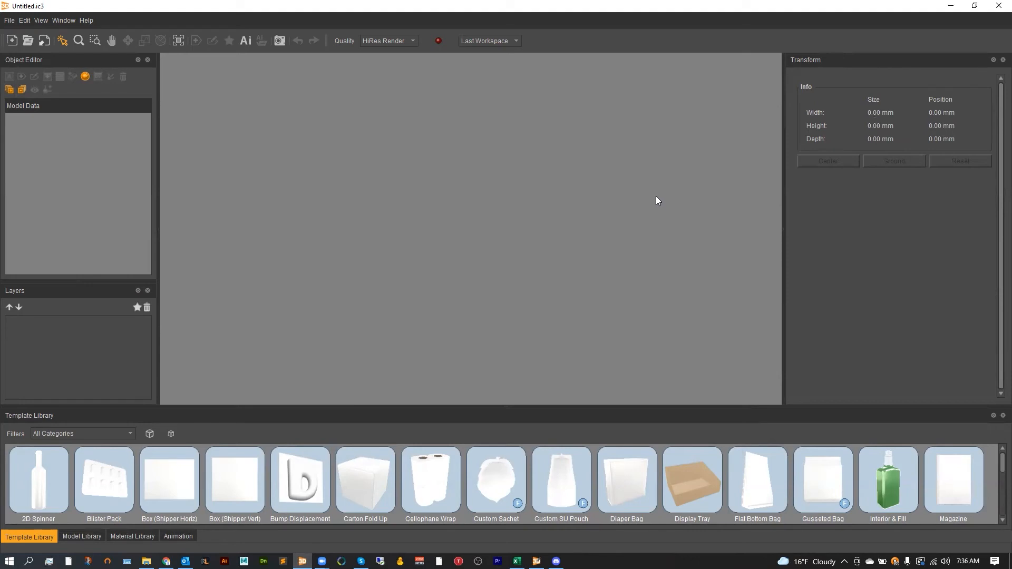